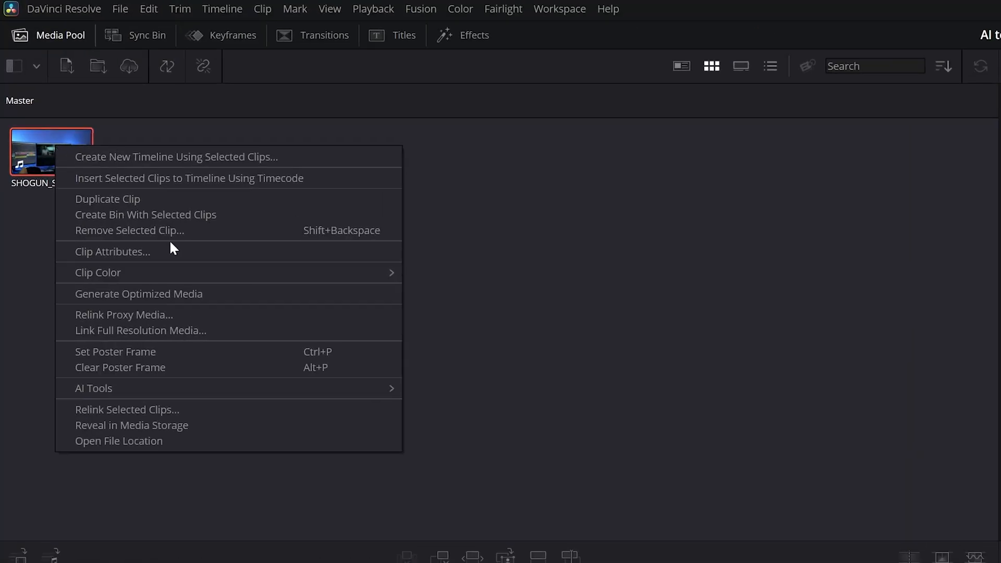
# Step: Run AI Tools > Audio Transcription > Transcribe on the SHOGUN clip in the Media Pool
pyautogui.click(93, 388)
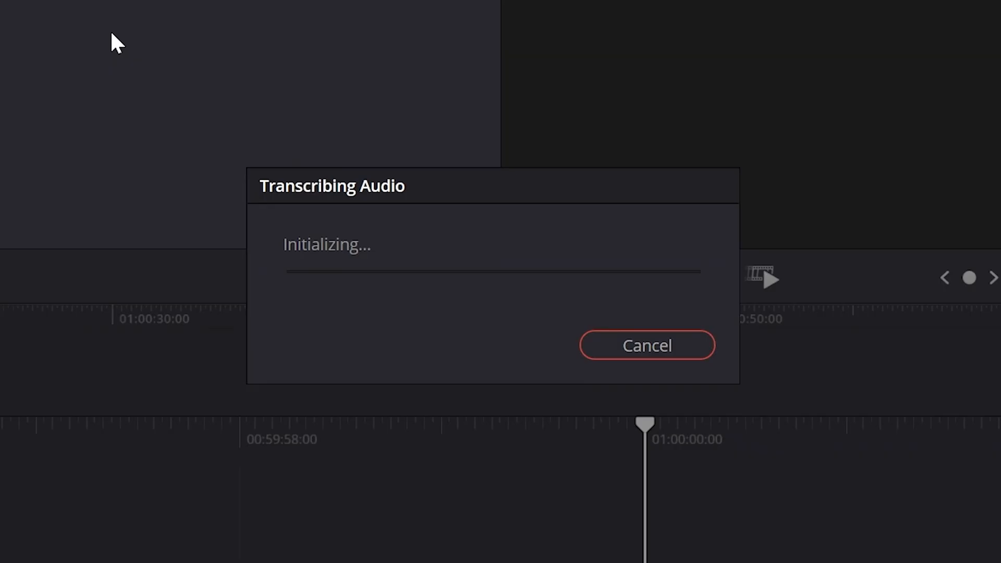